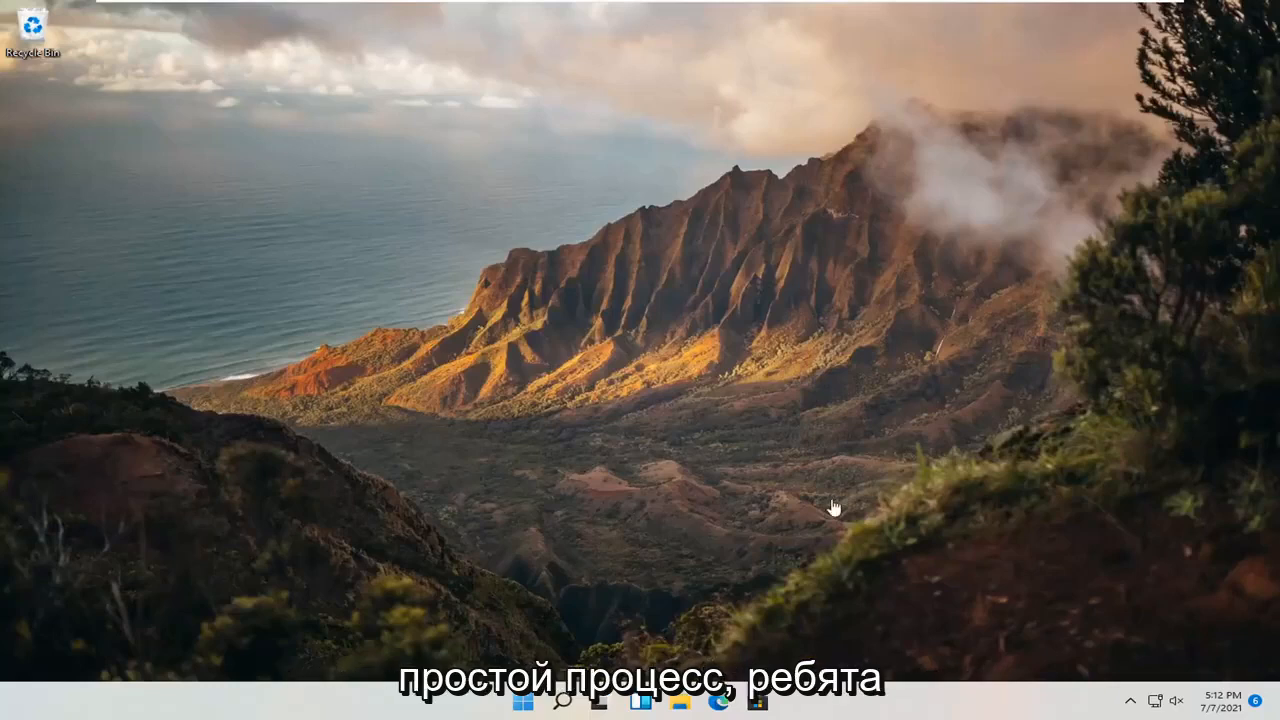
pyautogui.moveTo(532, 632)
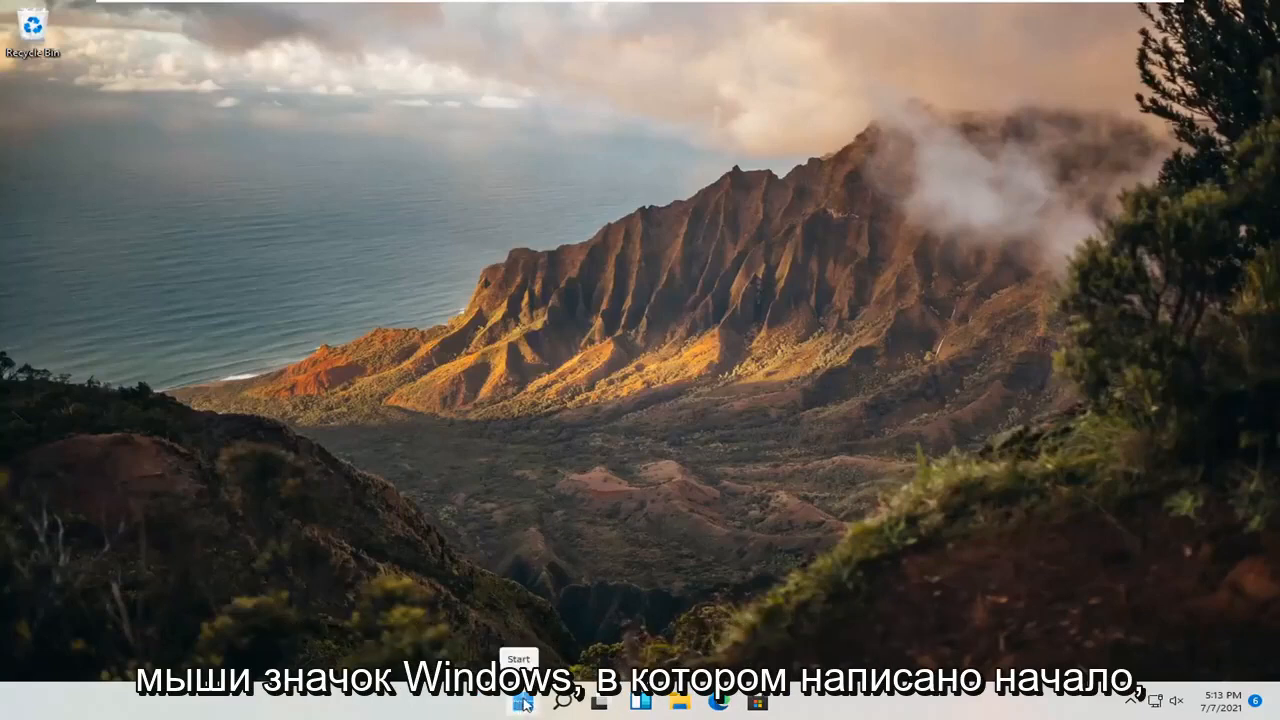
# - Reach the Language & region page, where the display language is English (United States)
pyautogui.rightClick(522, 704)
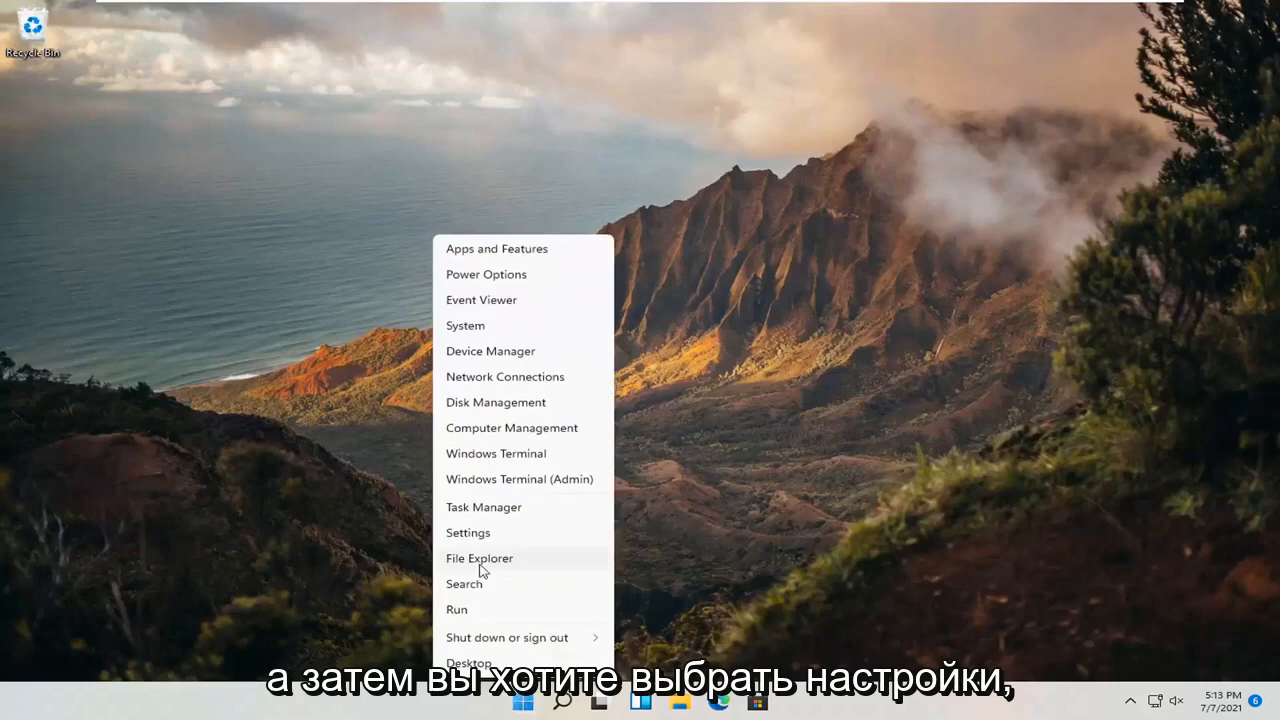
pyautogui.click(468, 532)
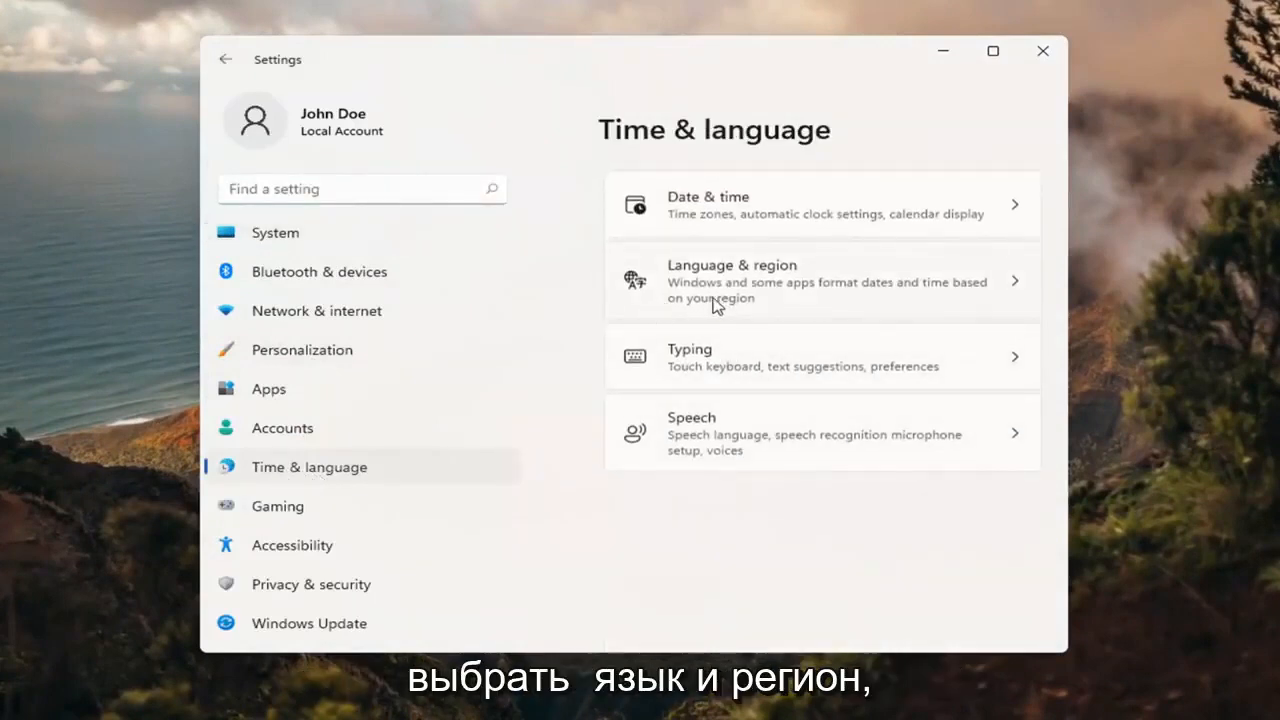
pyautogui.moveTo(824, 292)
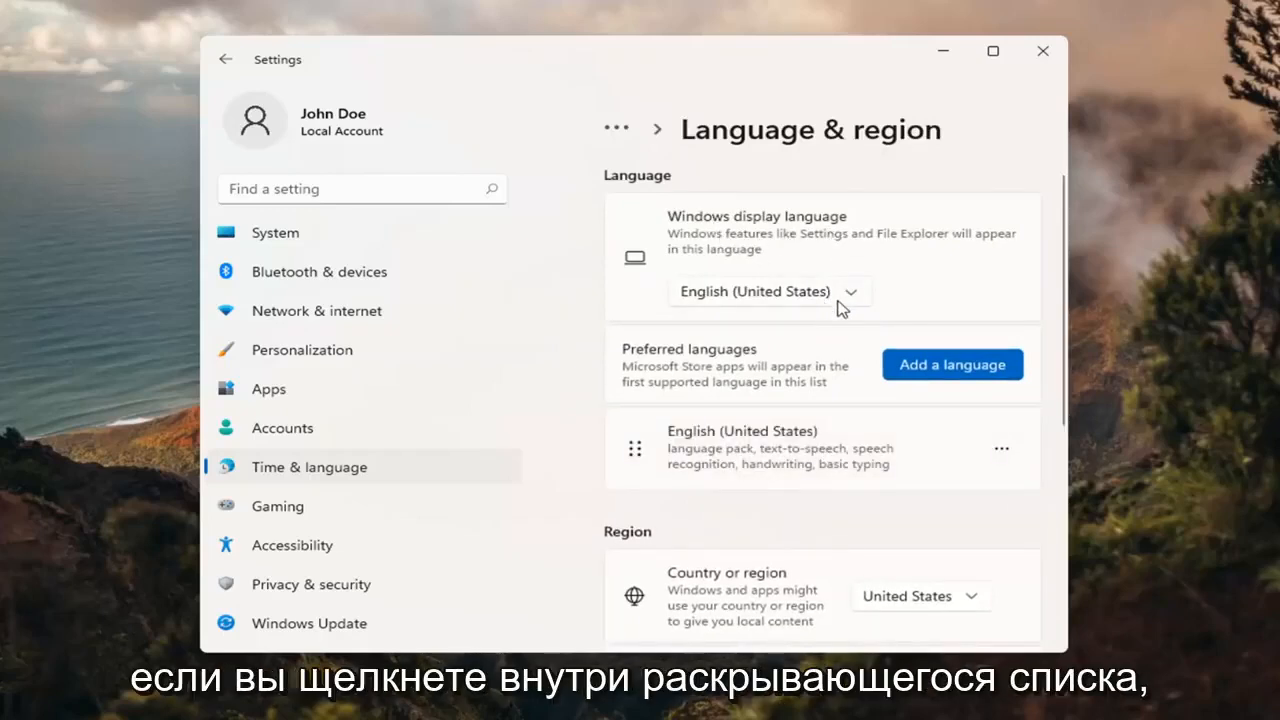
pyautogui.click(766, 292)
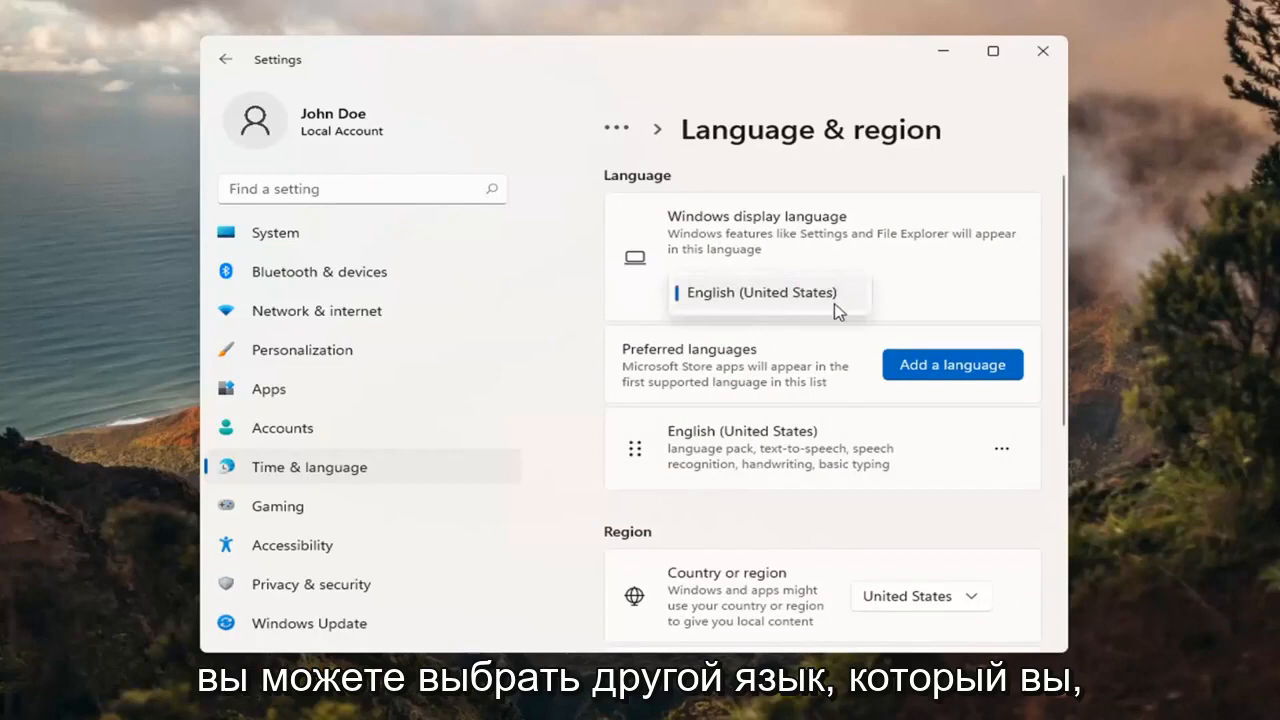
pyautogui.moveTo(804, 332)
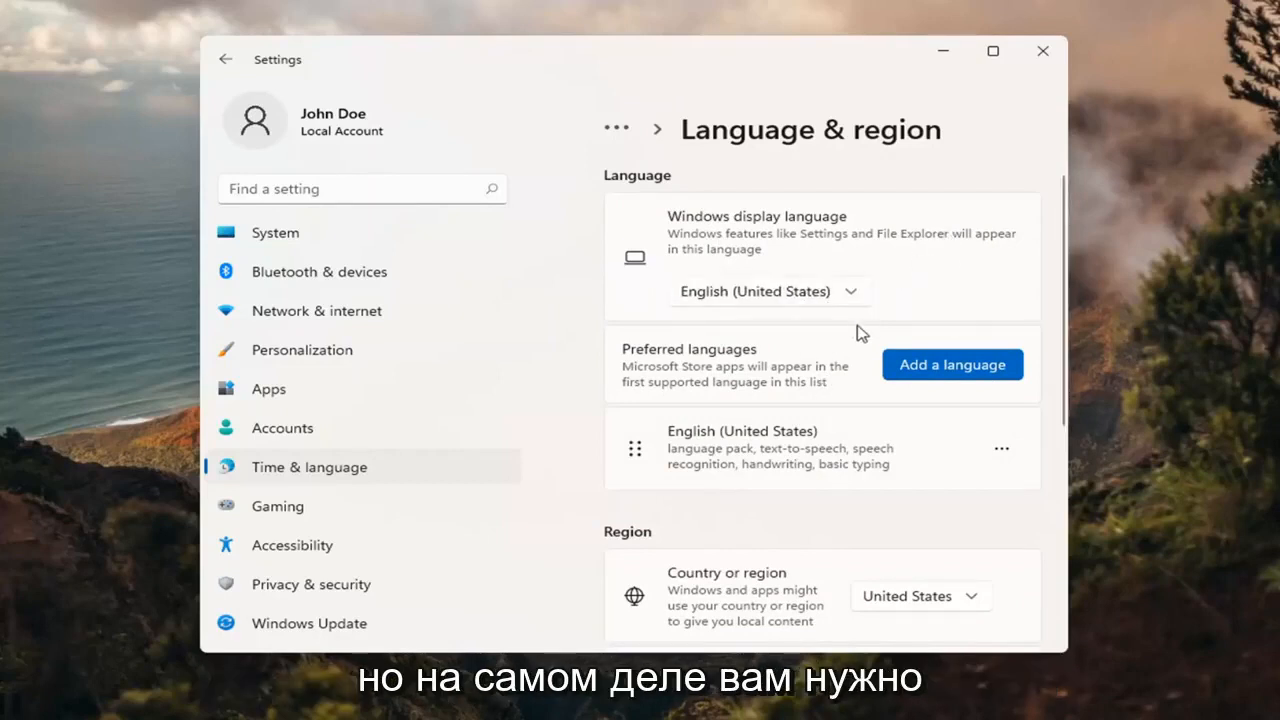
pyautogui.moveTo(572, 324)
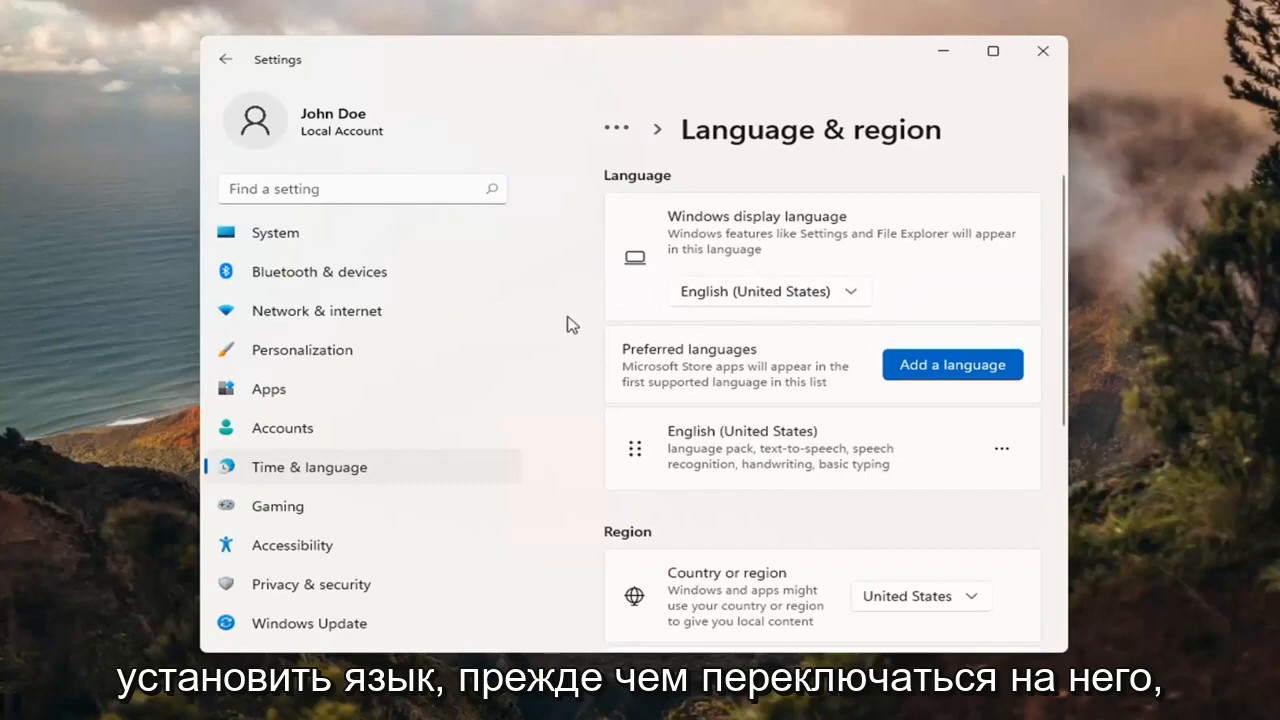
# - Add a language, search 'aus' and choose English (Australia) from the results
pyautogui.click(952, 364)
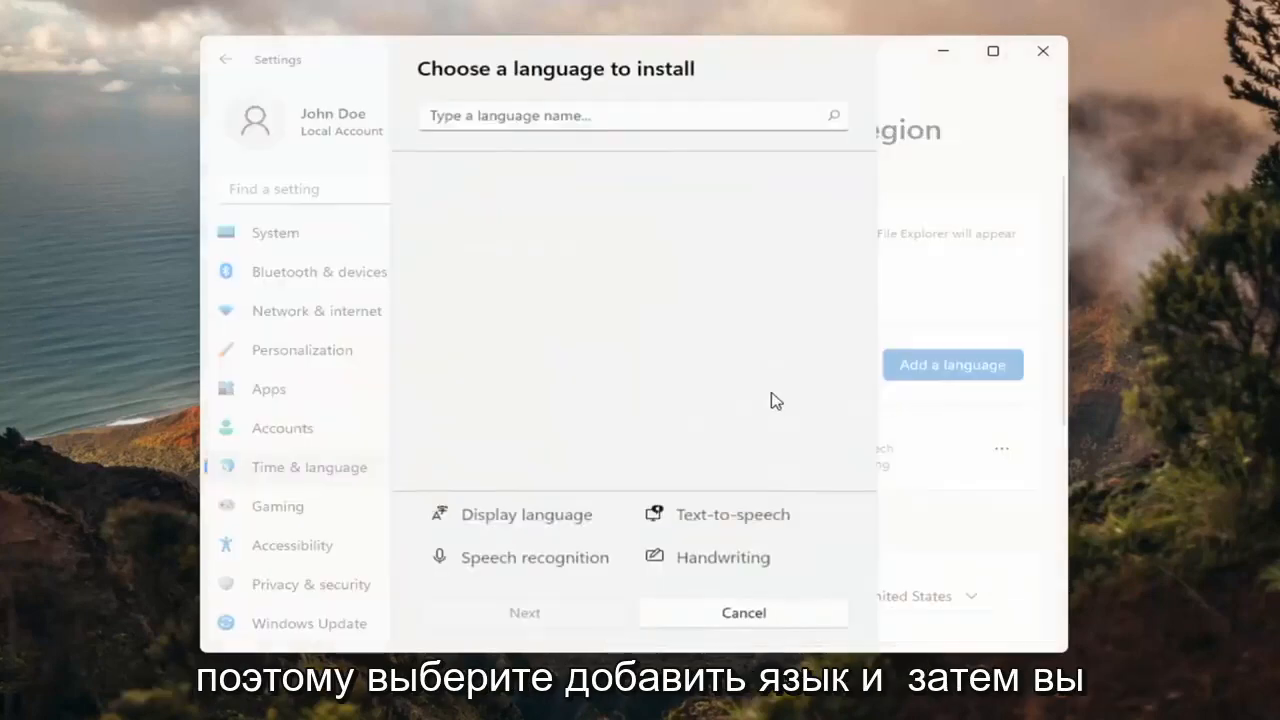
pyautogui.write('aust')
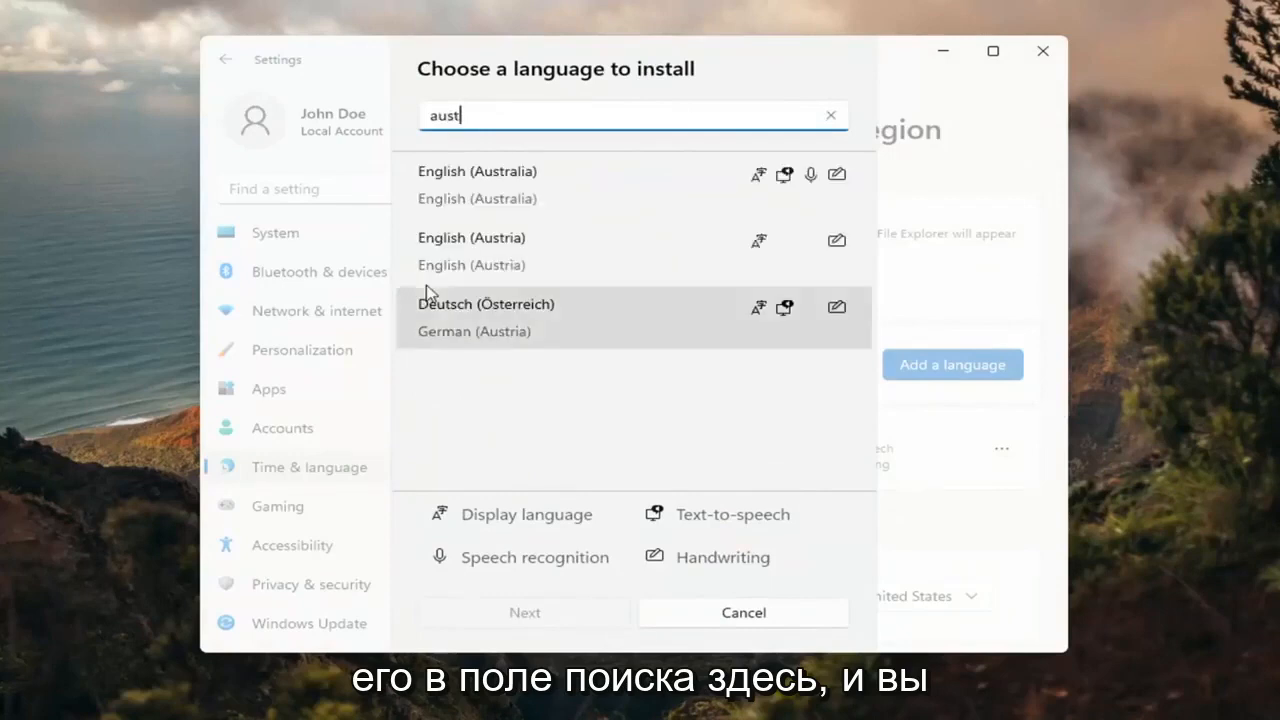
pyautogui.moveTo(756, 180)
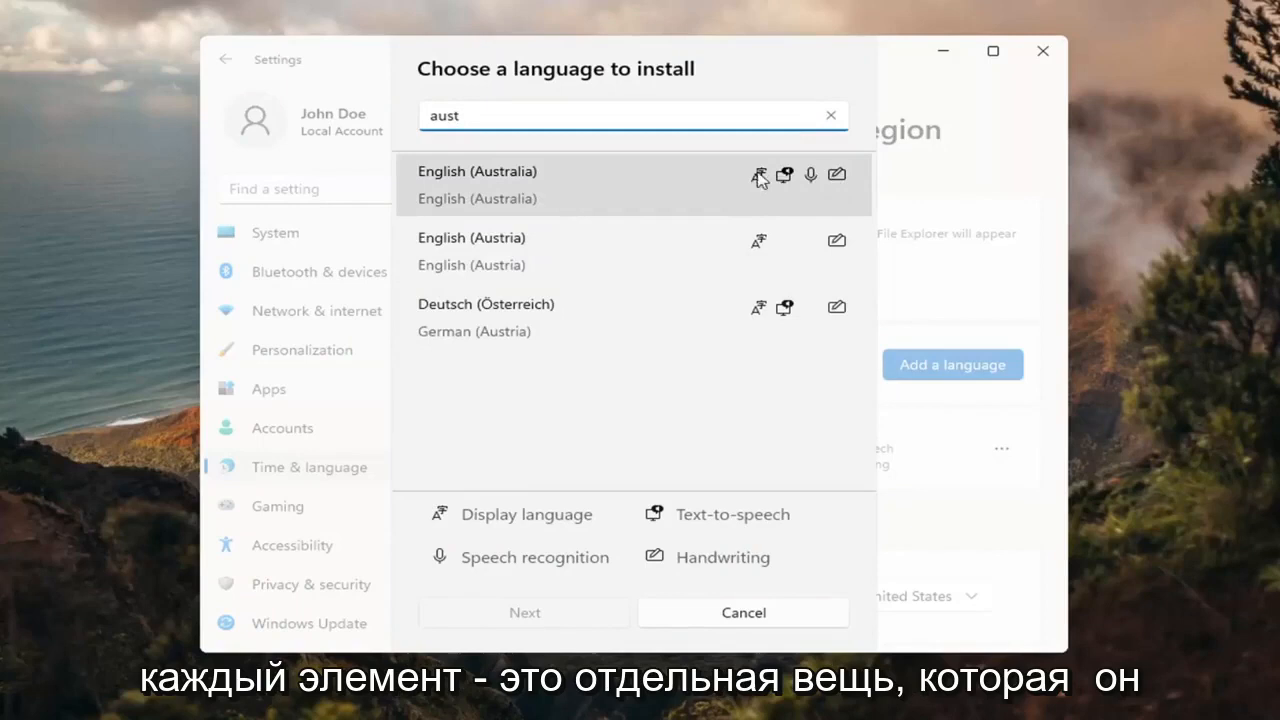
pyautogui.moveTo(780, 236)
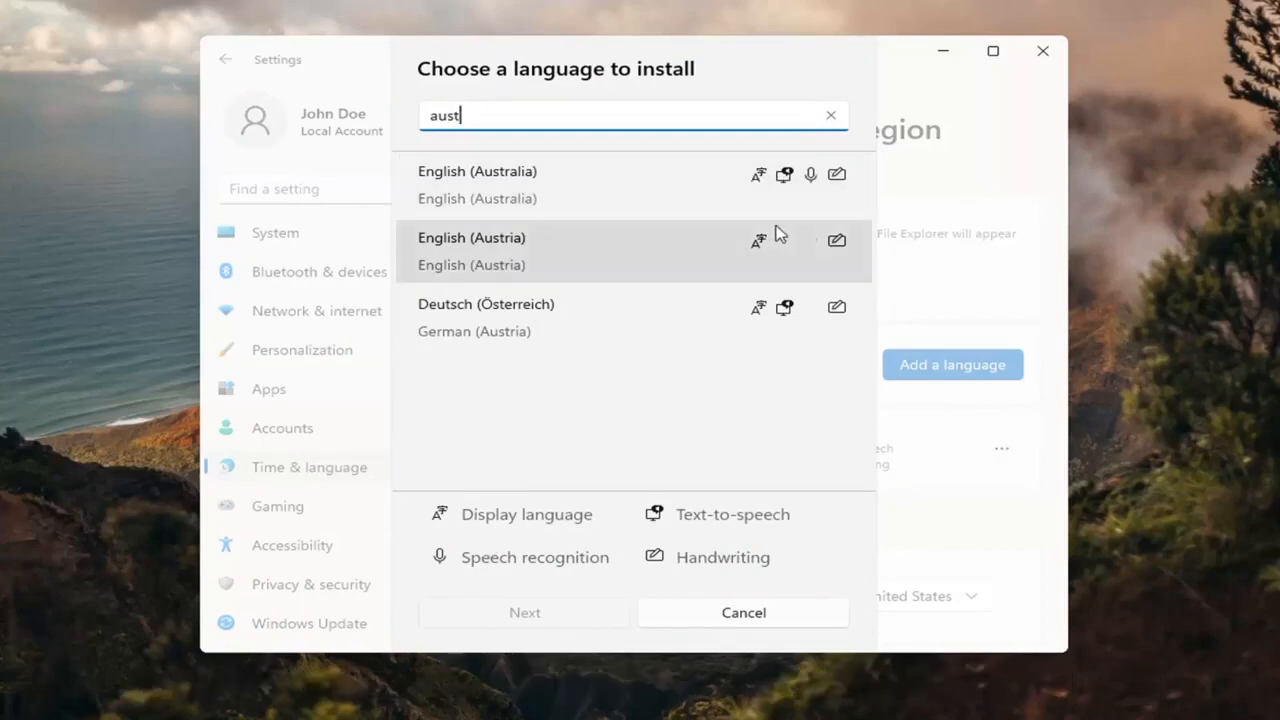
pyautogui.moveTo(752, 184)
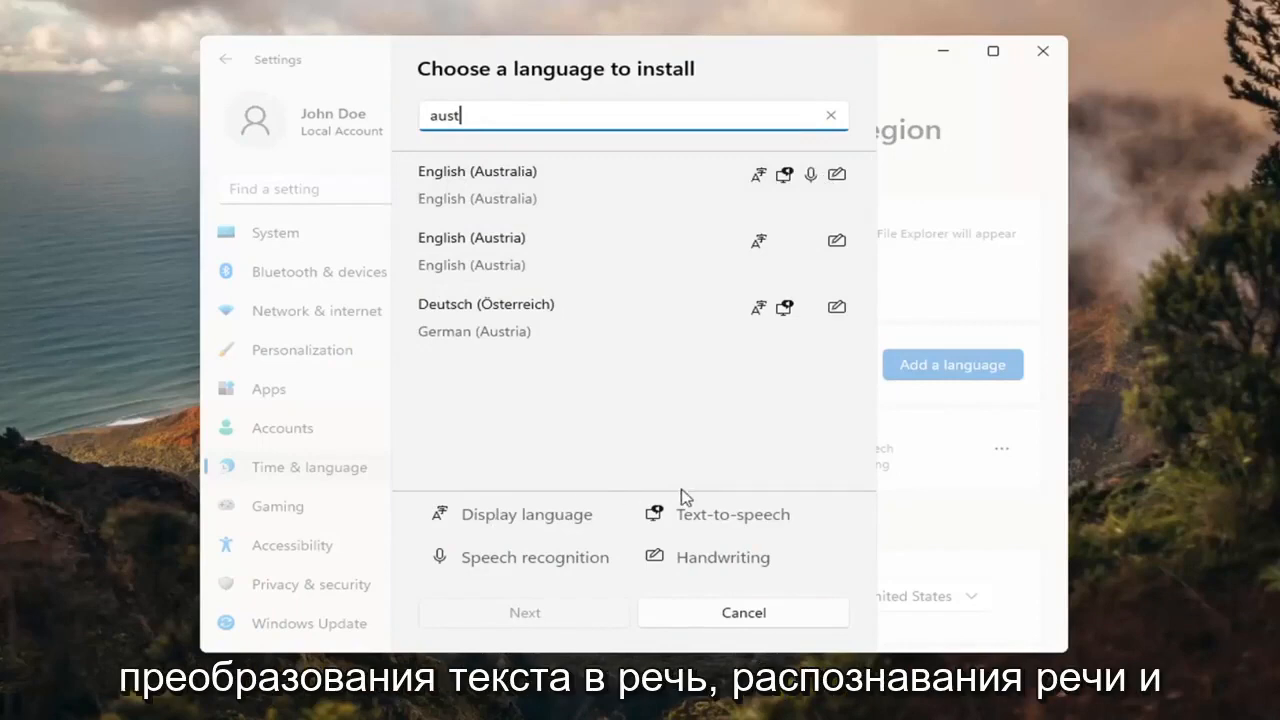
pyautogui.moveTo(696, 570)
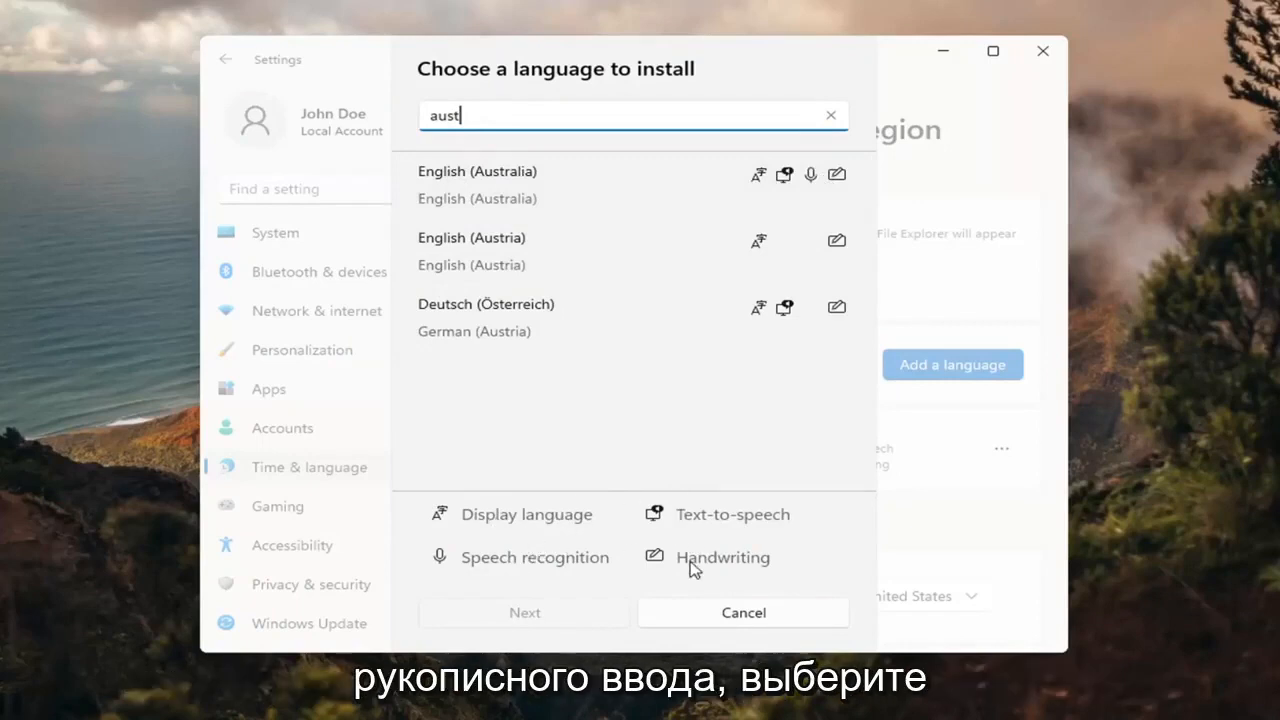
pyautogui.click(476, 184)
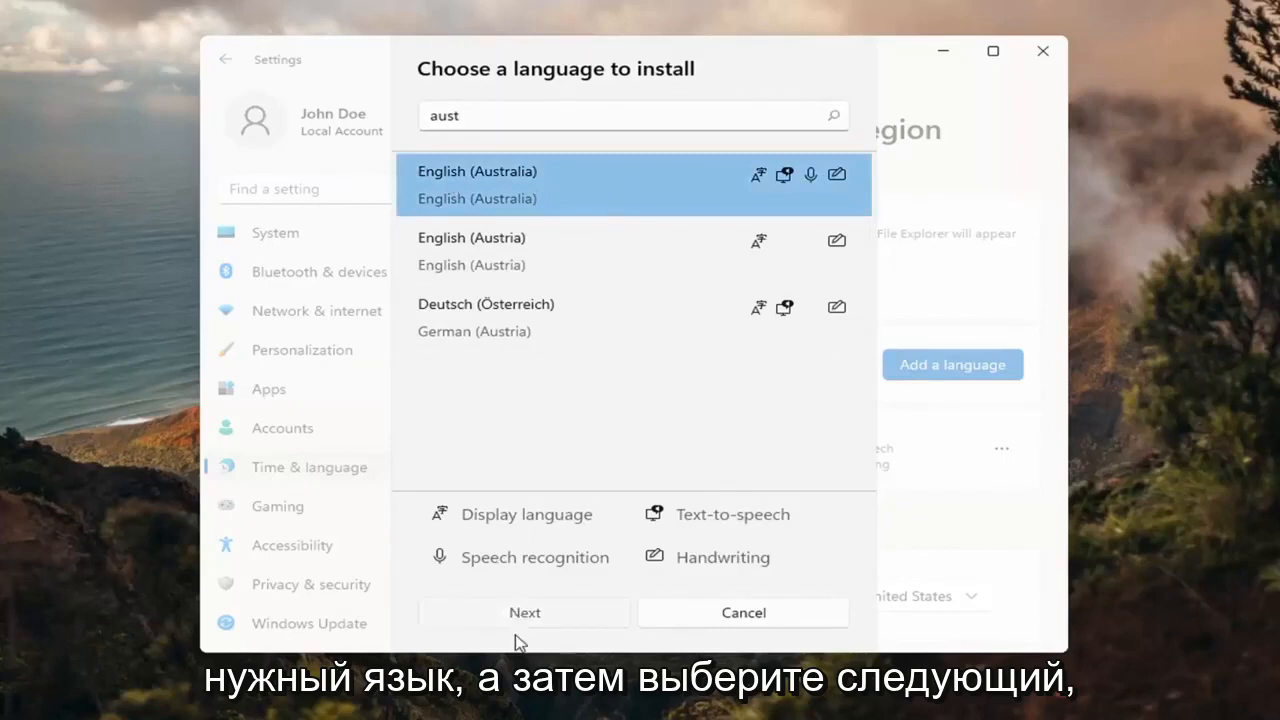
# - Install English (Australia) with 'Set as my Windows display language' ticked
pyautogui.click(524, 612)
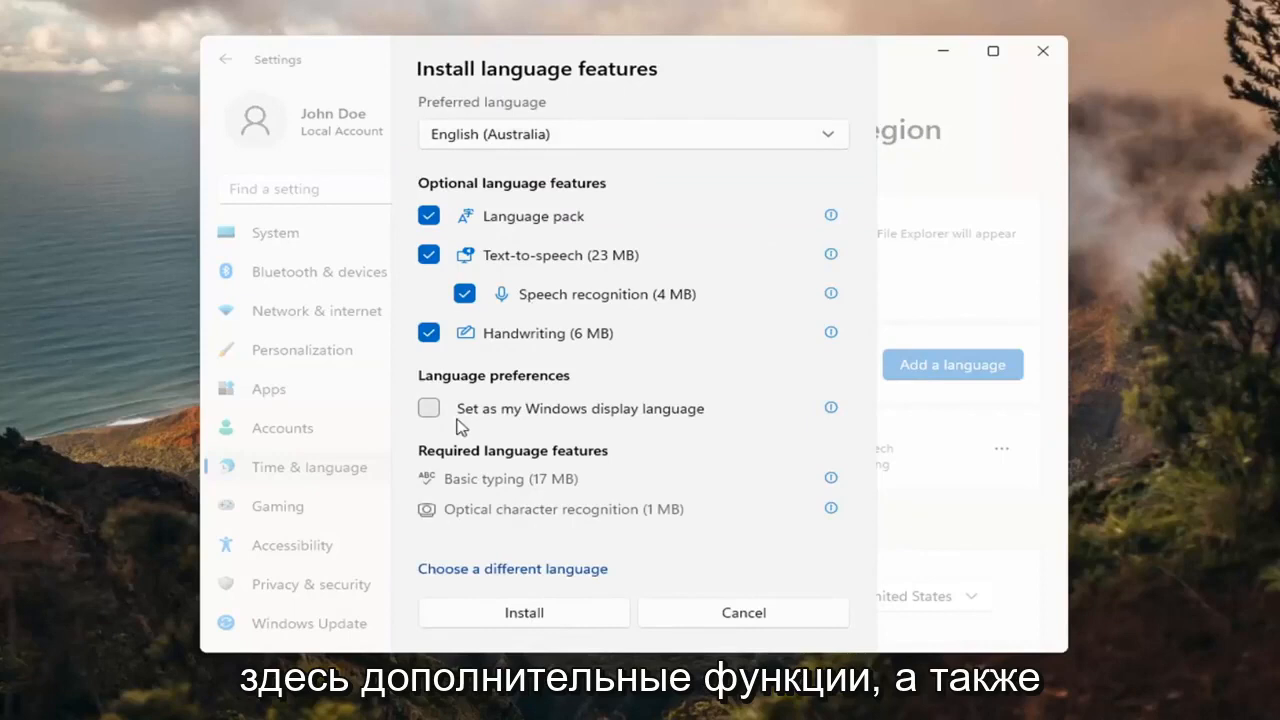
pyautogui.click(428, 408)
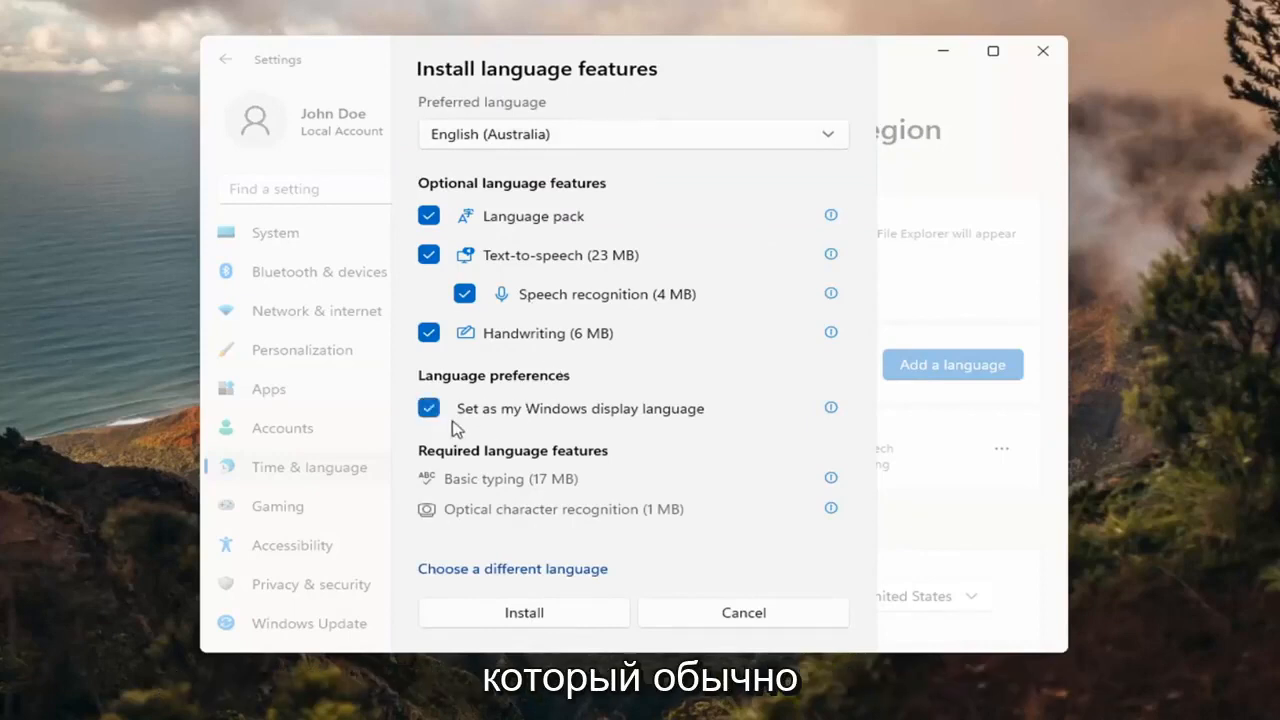
pyautogui.click(428, 408)
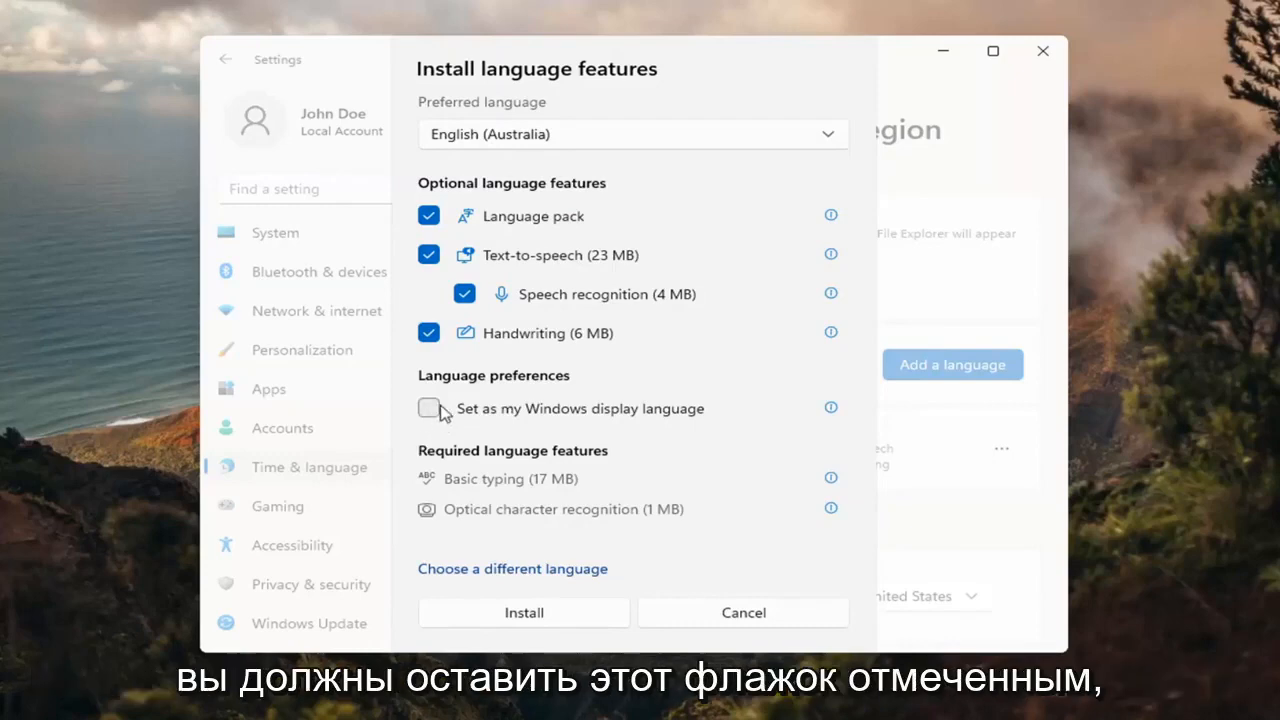
pyautogui.click(428, 408)
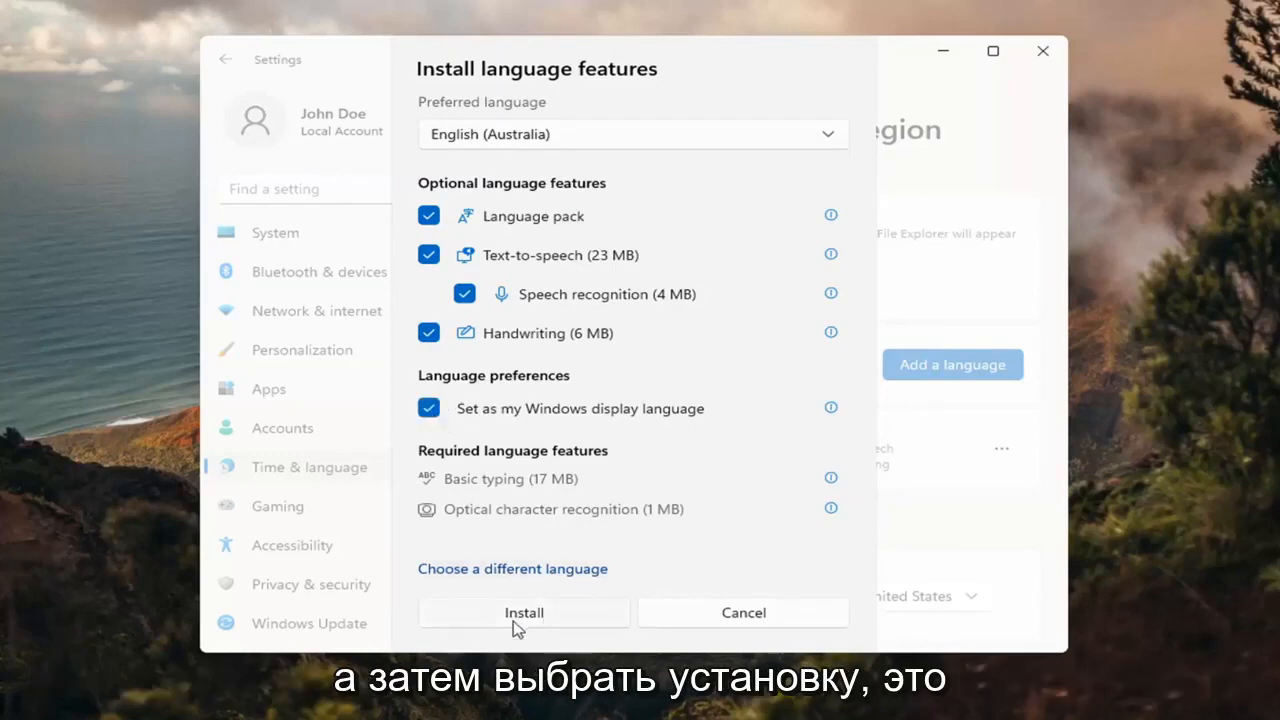
pyautogui.click(524, 612)
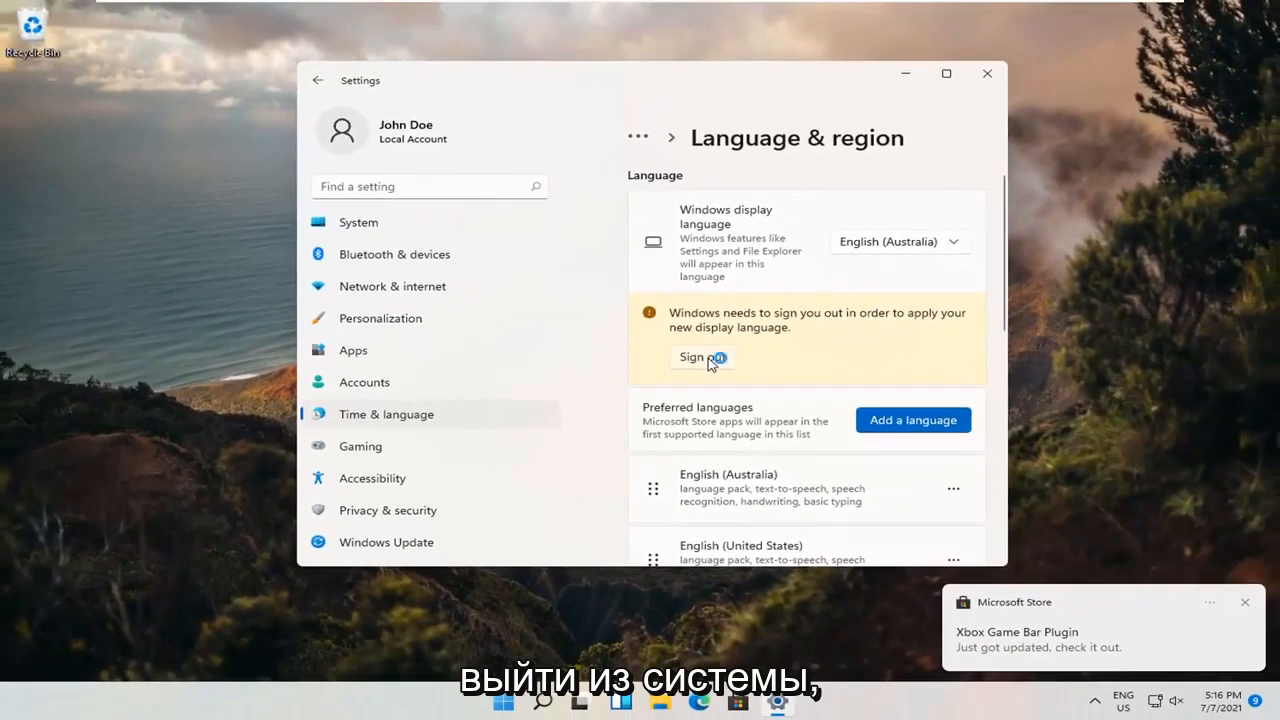
# - Sign out from the Language & region notice so English (Australia) takes effect
pyautogui.click(696, 356)
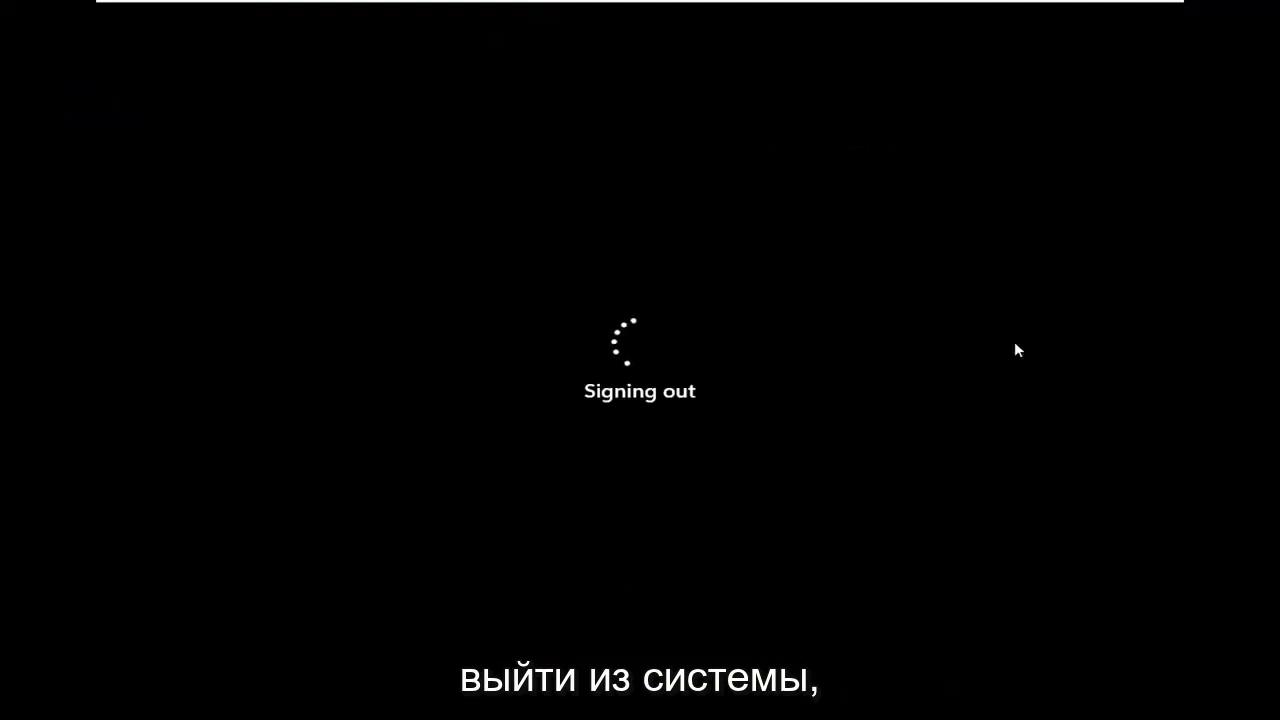